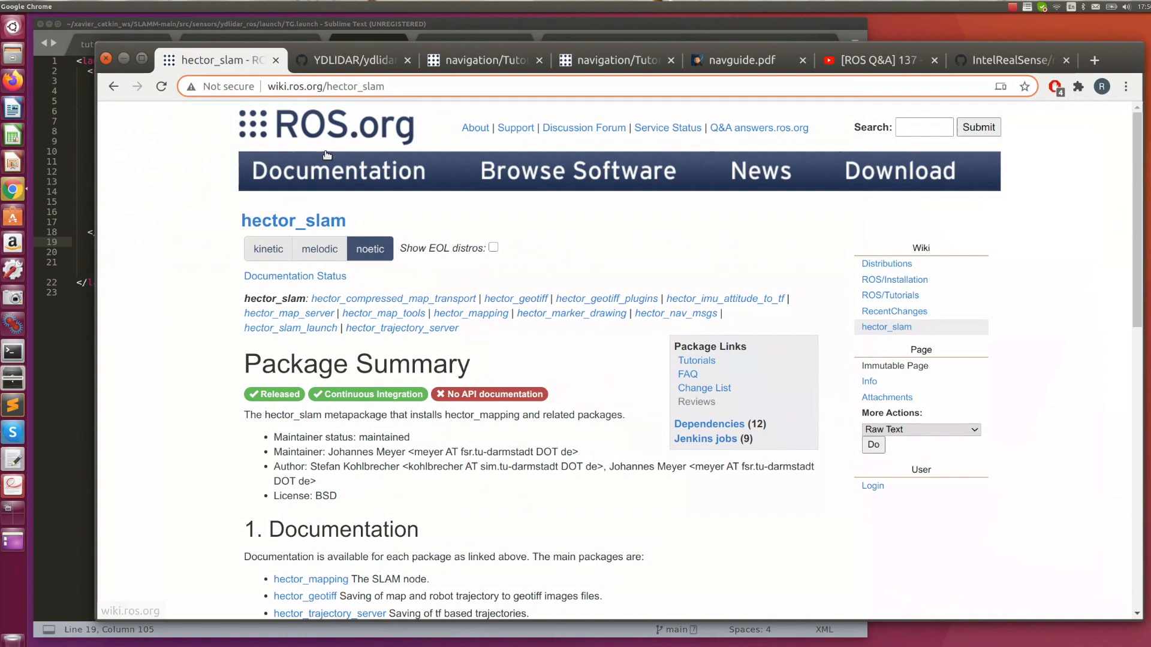
- Browse the ydlidar_ros repository's folders and files on GitHub
scroll("down", 3)
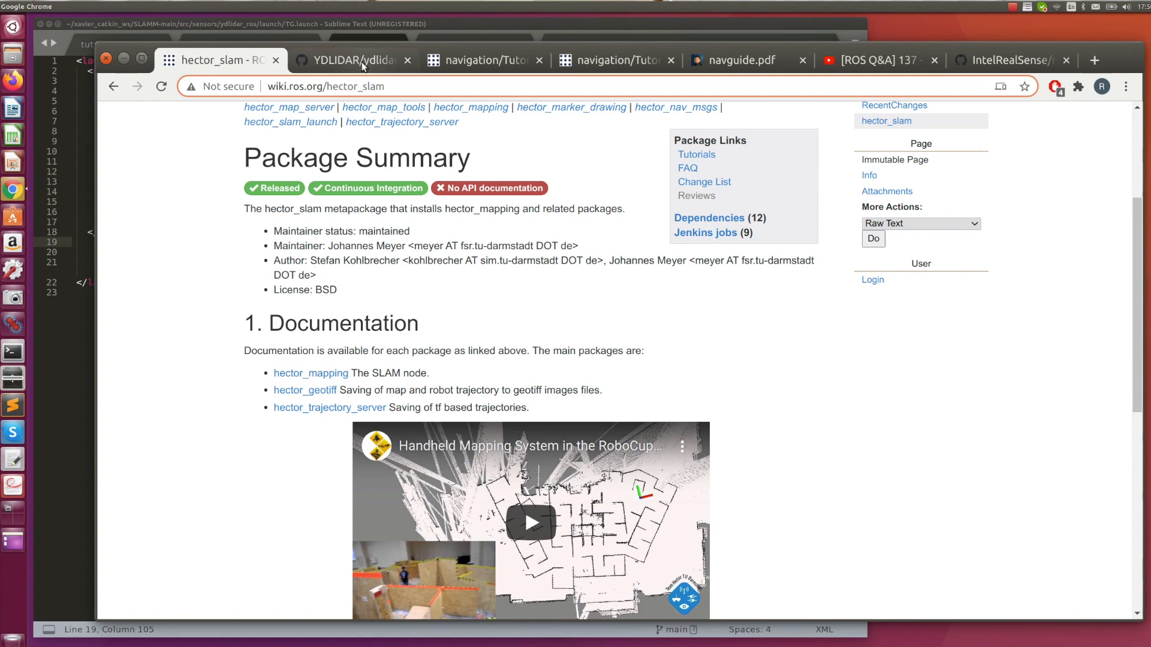
left_click(352, 60)
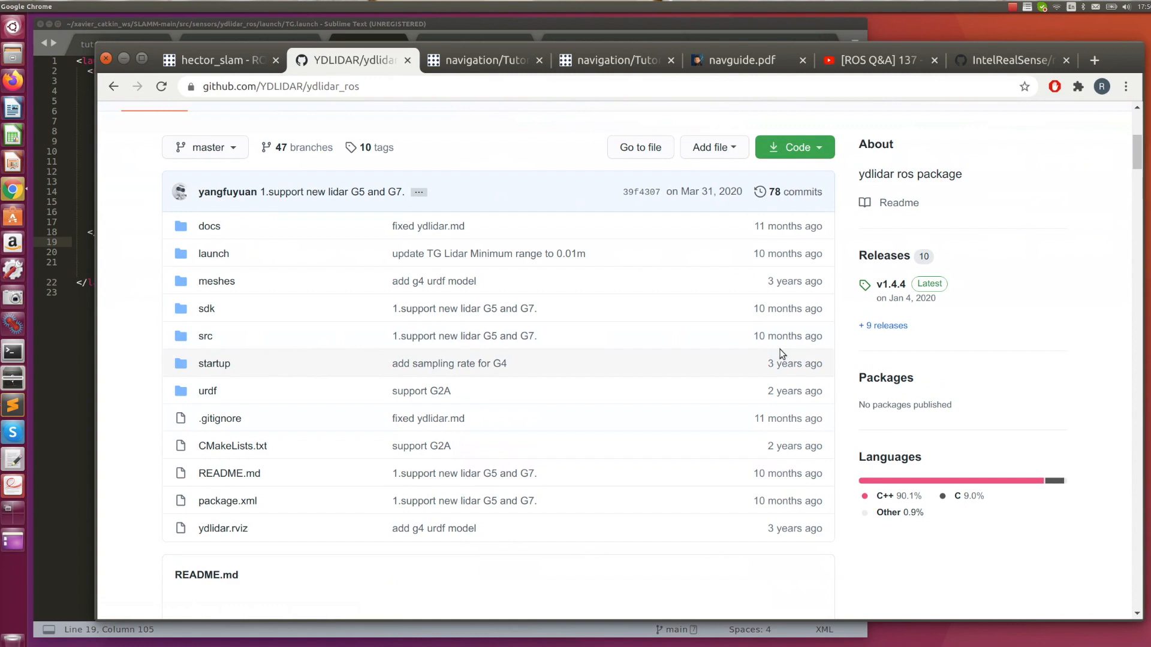
scroll("down", 3)
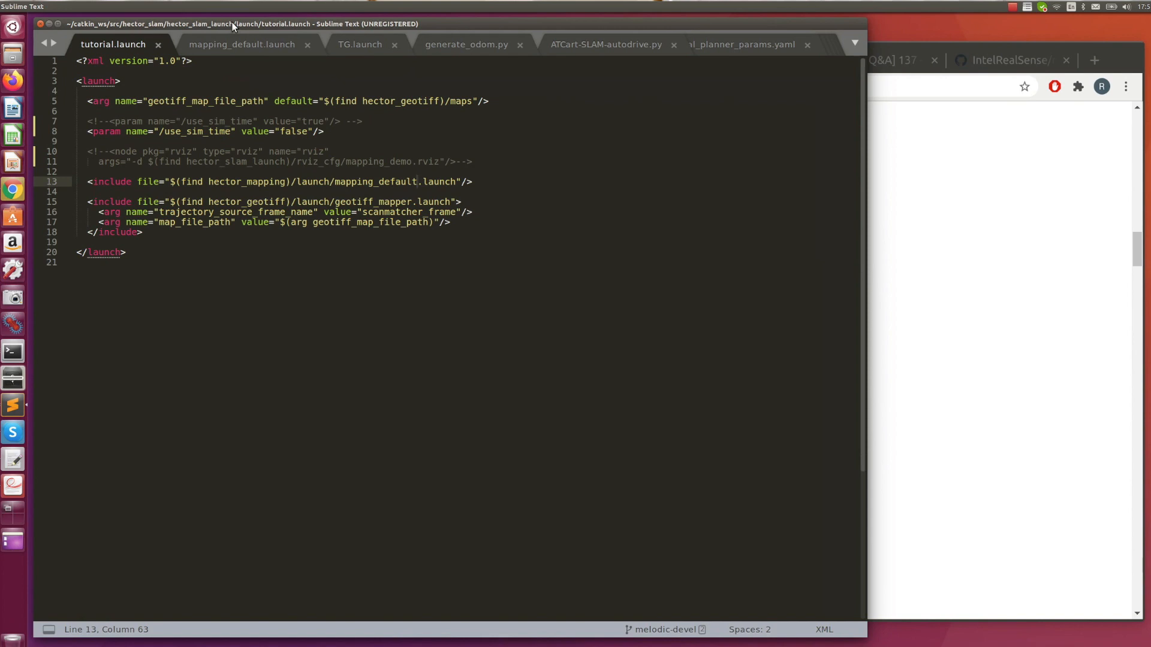
- Highlight the commented sim-time 'true', the active use_sim_time line, and the mapping_default include
double_click(309, 121)
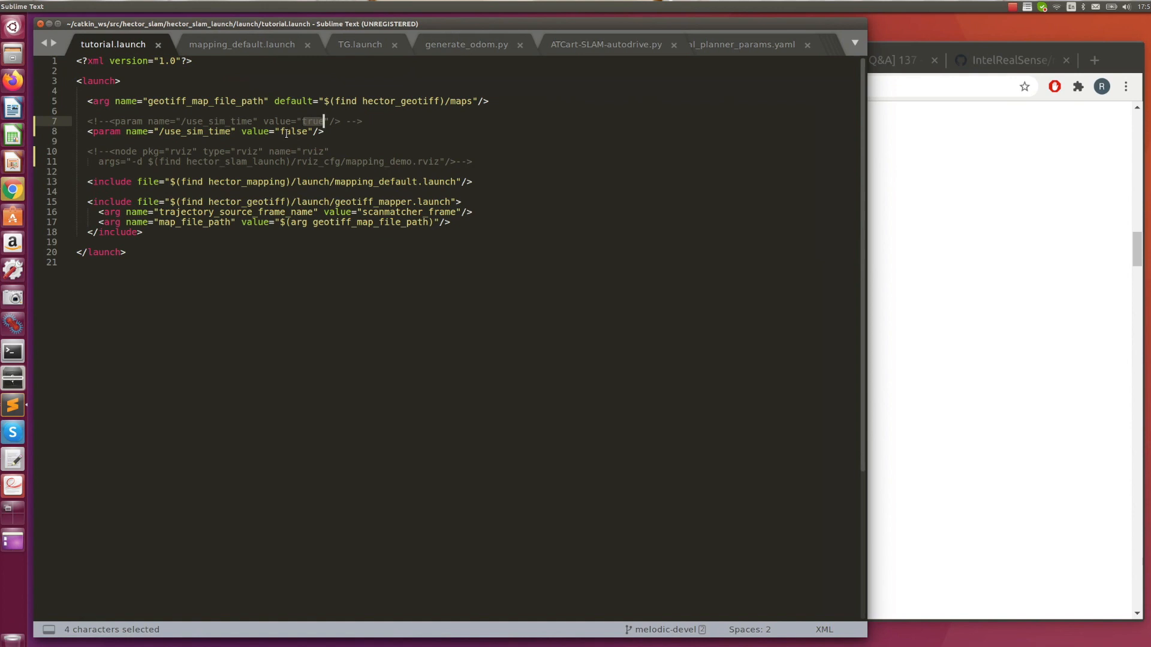
left_click(232, 132)
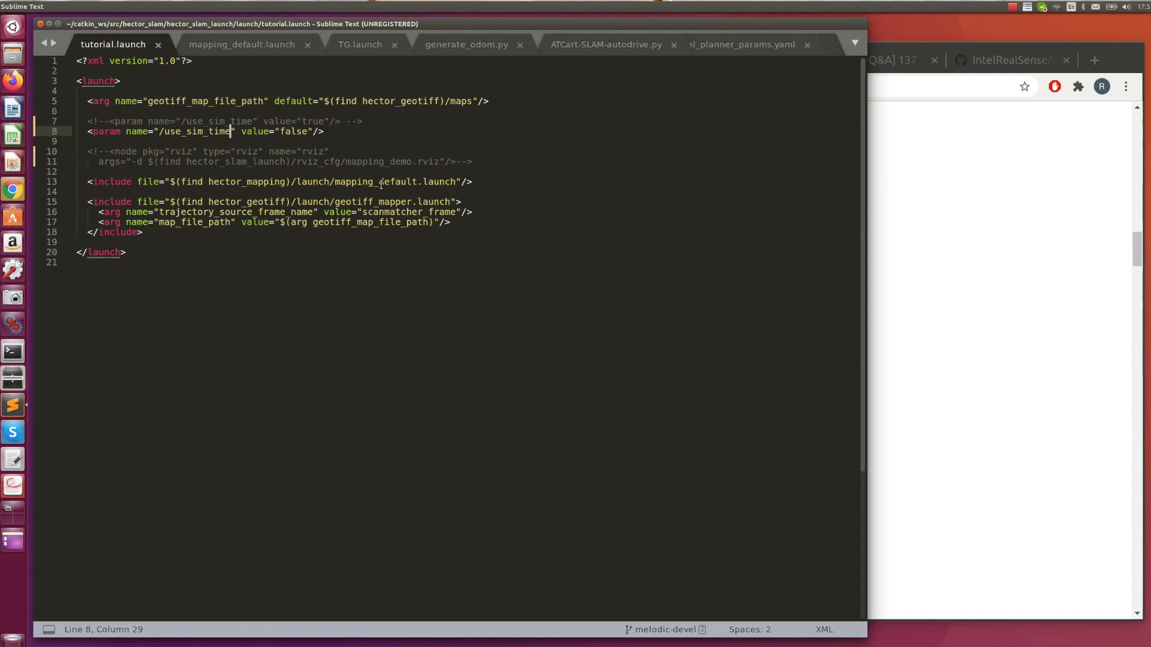
double_click(375, 181)
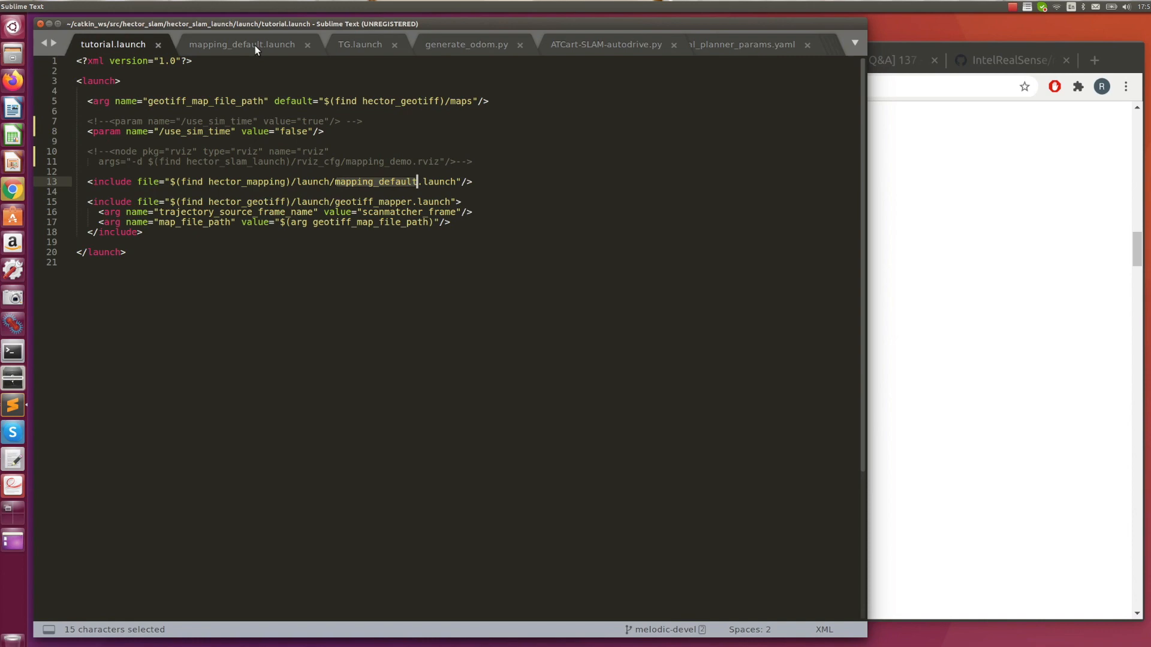
- Inspect the static_transform_publisher laser node in mapping_default.launch, then bring up TG.launch
left_click(239, 44)
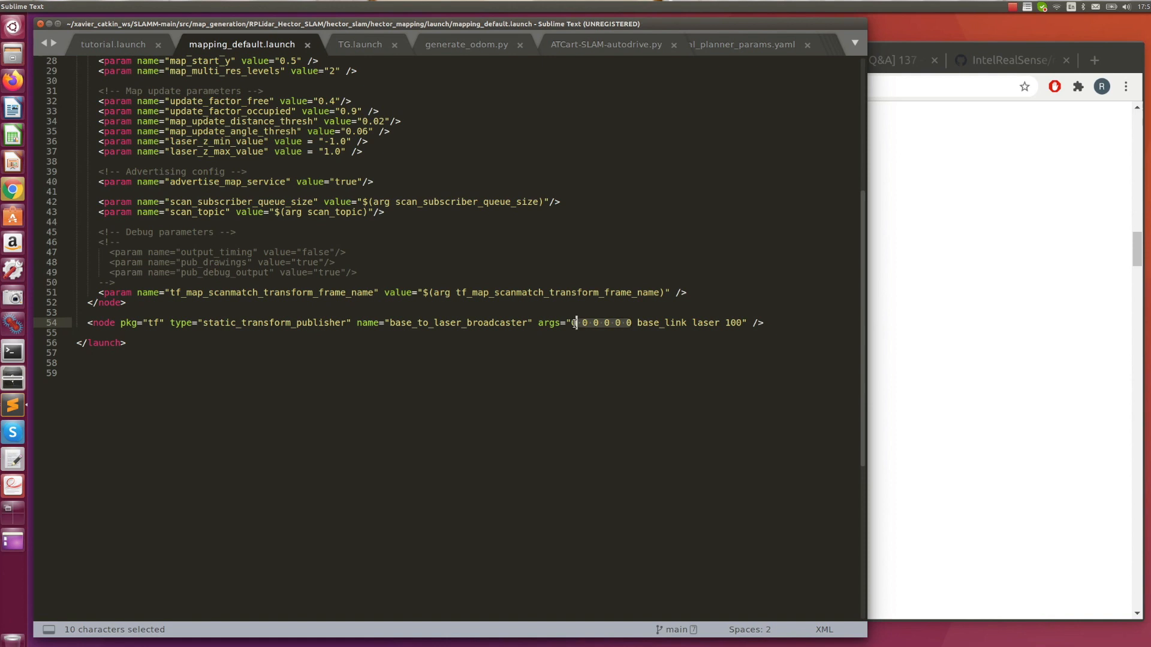
left_click(361, 45)
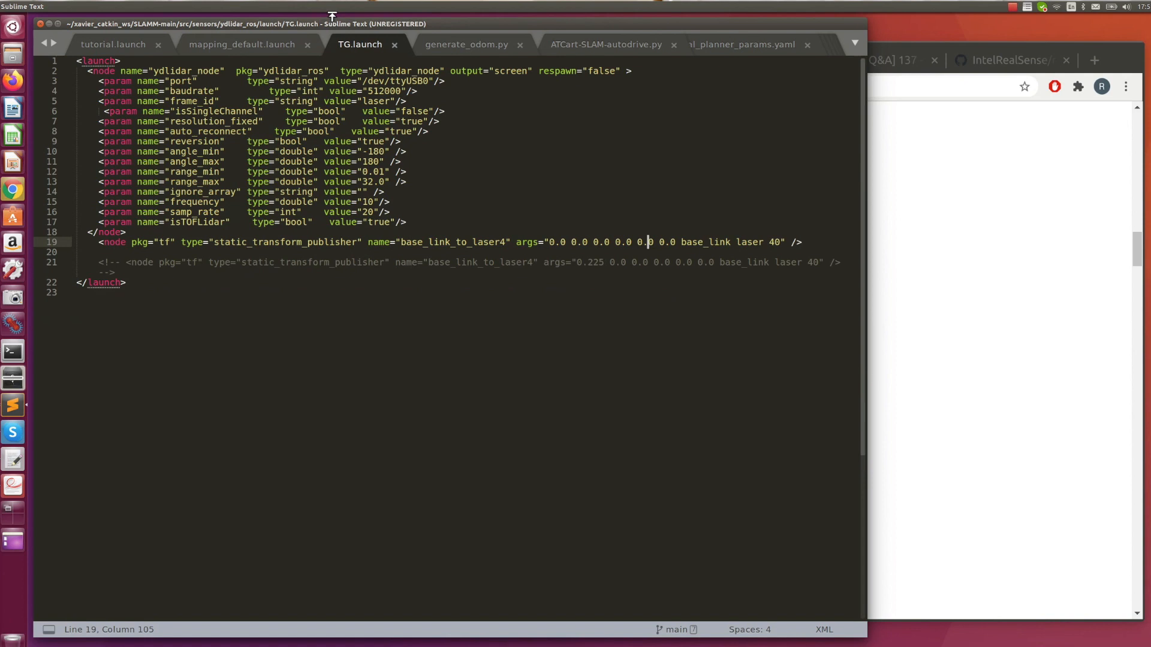